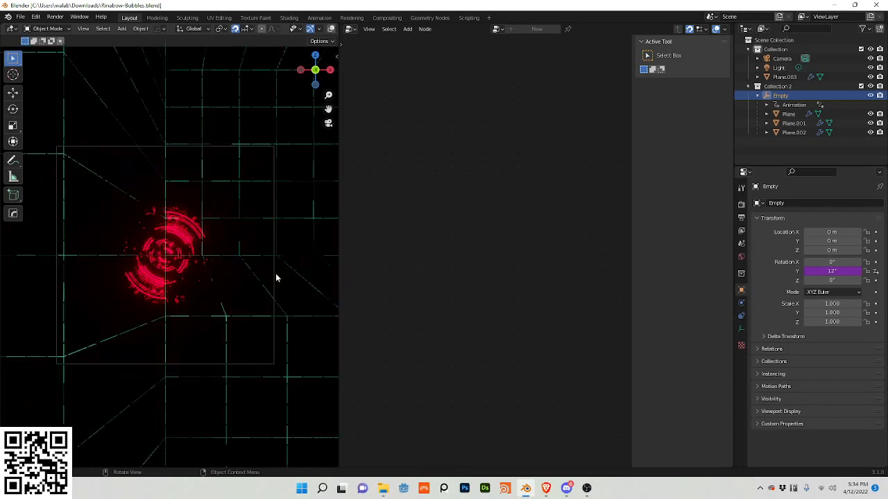
Add a new plane and exclude Collection 2 from the view layer
{"action": "left_click", "coordinate": [784, 86]}
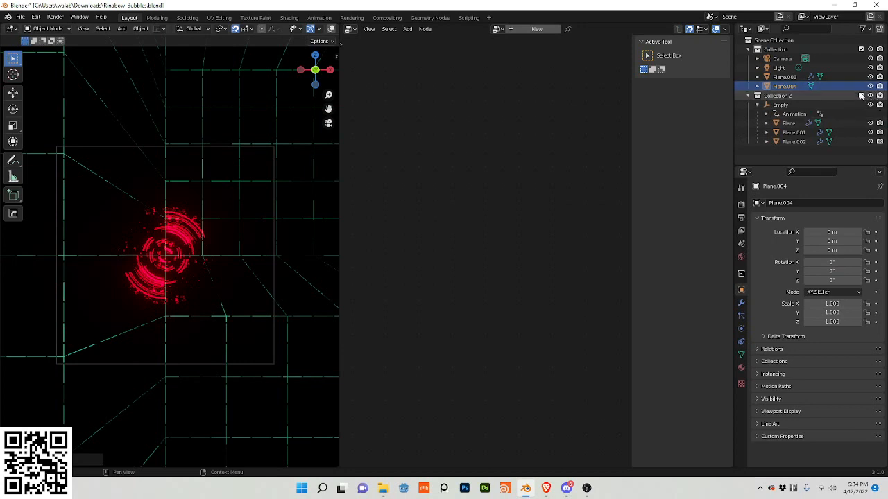
{"action": "left_click", "coordinate": [870, 95]}
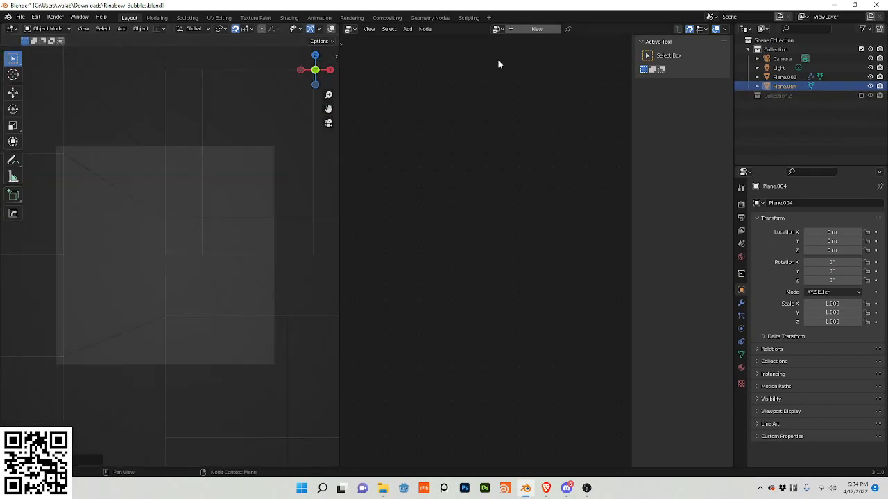
Create a new Geometry Nodes tree with a Distribute Points on Faces node
{"action": "left_click", "coordinate": [408, 28]}
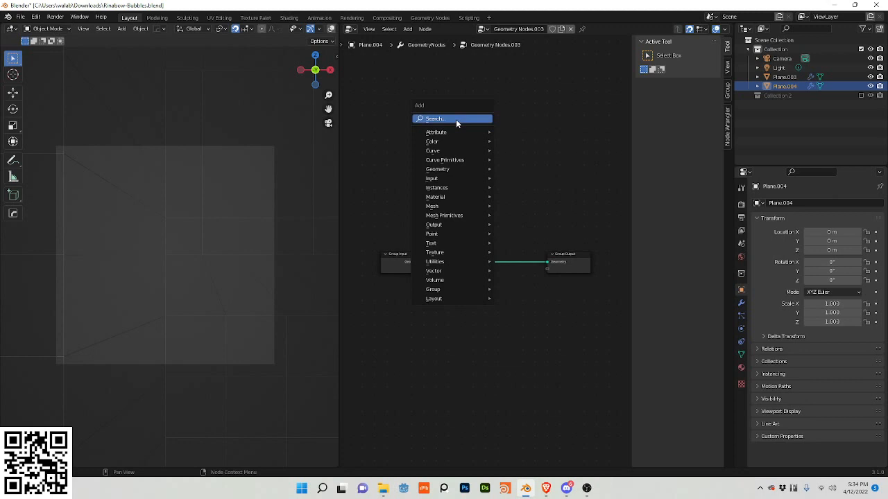
{"action": "type", "text": "c"}
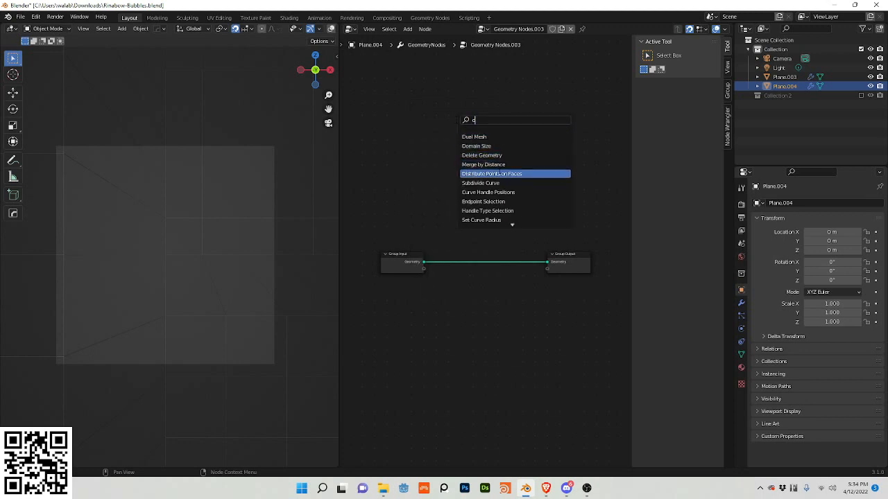
{"action": "left_click", "coordinate": [491, 173]}
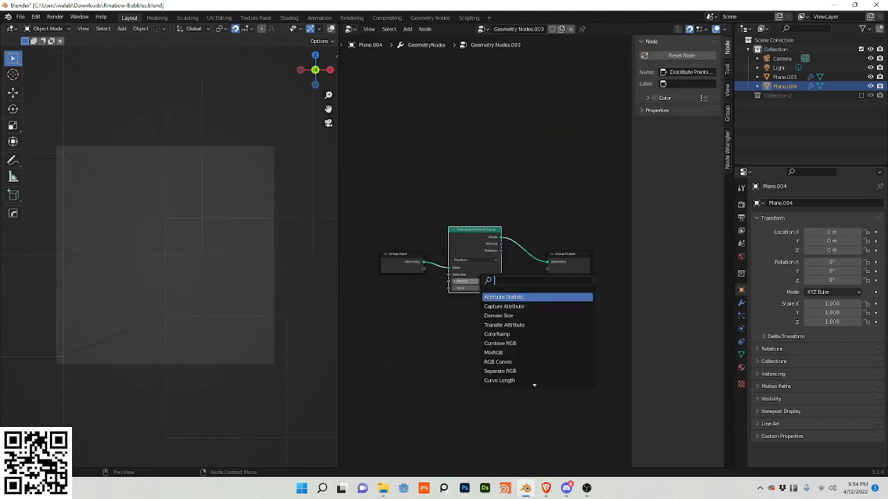
Add Instance on Points with a Cube instance, followed by a Set Position node
{"action": "type", "text": "in"}
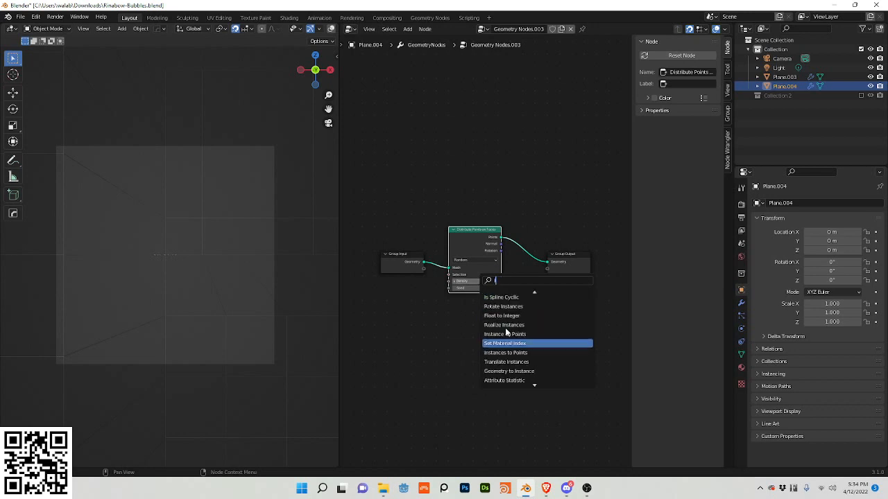
{"action": "type", "text": "inde"}
{"action": "type", "text": "c"}
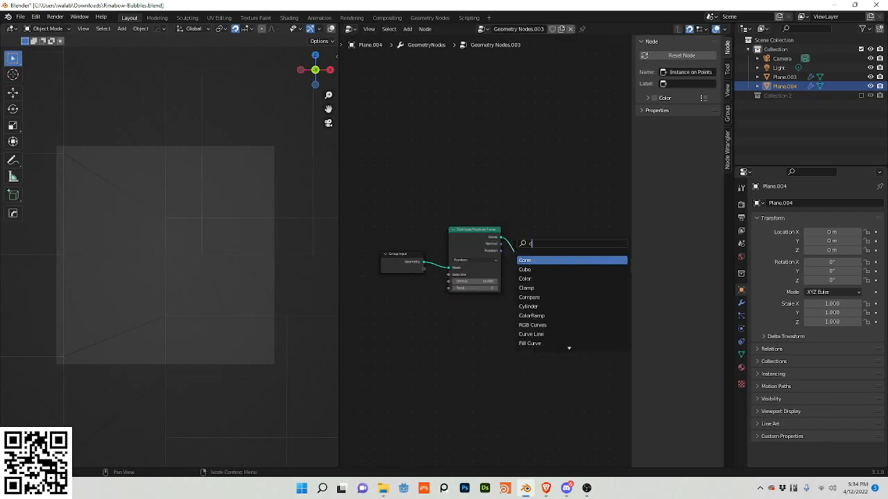
{"action": "left_click", "coordinate": [524, 270]}
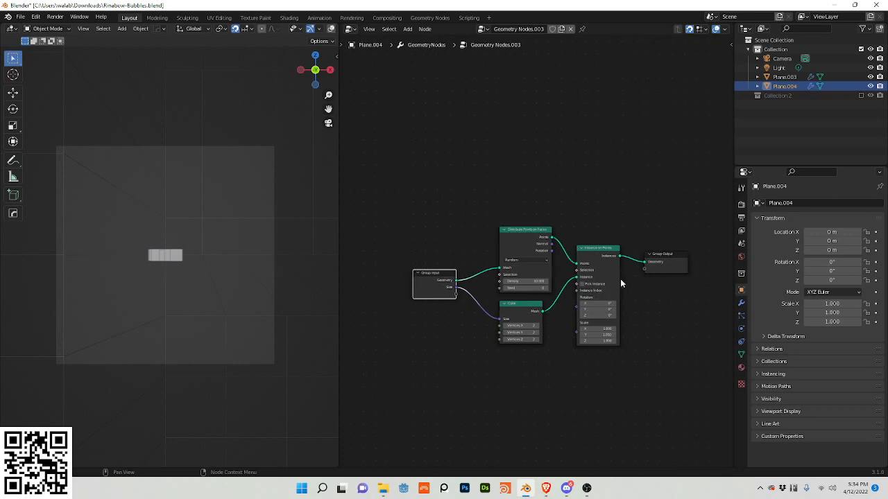
{"action": "type", "text": "set"}
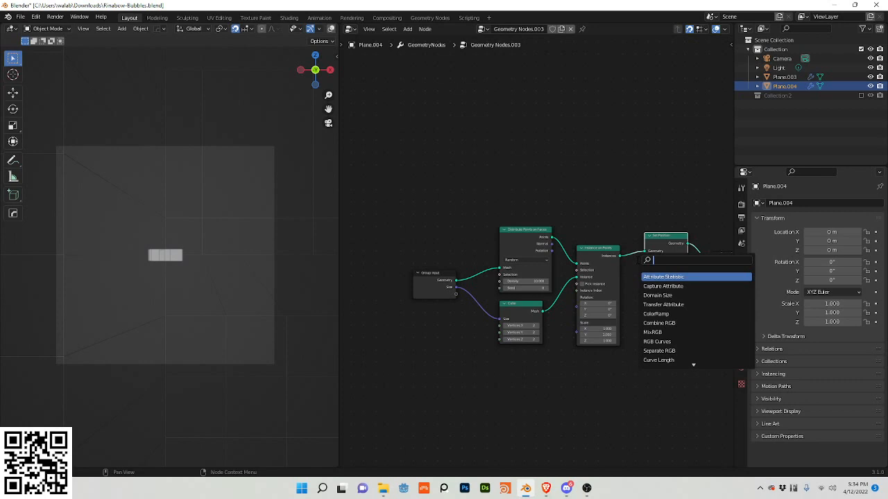
{"action": "left_click", "coordinate": [662, 277]}
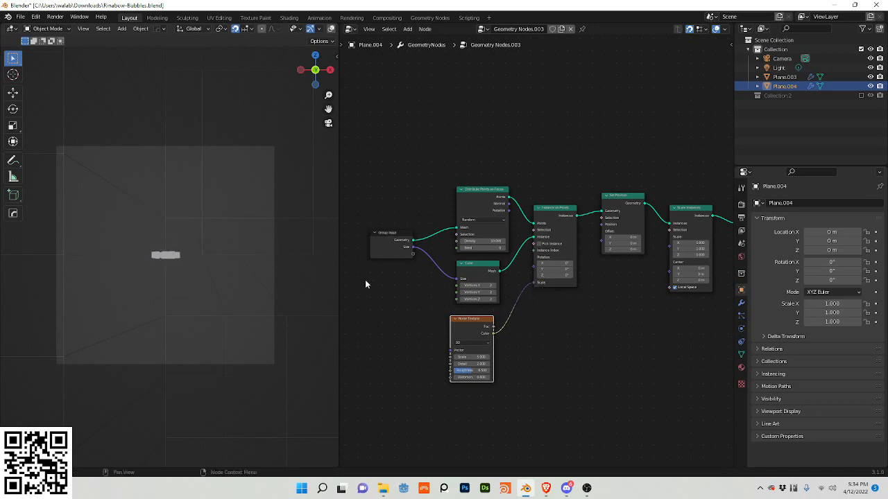
{"action": "mouse_move", "coordinate": [413, 370]}
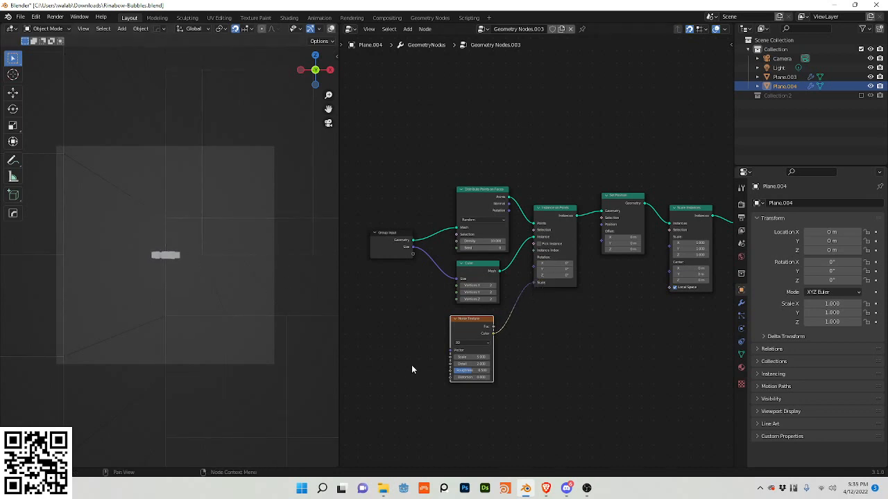
Feed Noise Texture through Subtract, Multiply and Scale vector math nodes, and add Scene Time
{"action": "type", "text": "sca"}
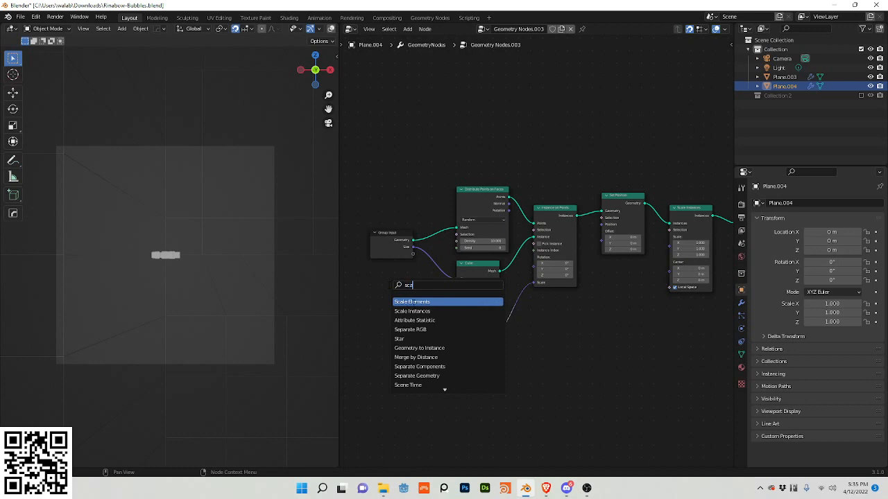
{"action": "left_click", "coordinate": [412, 301]}
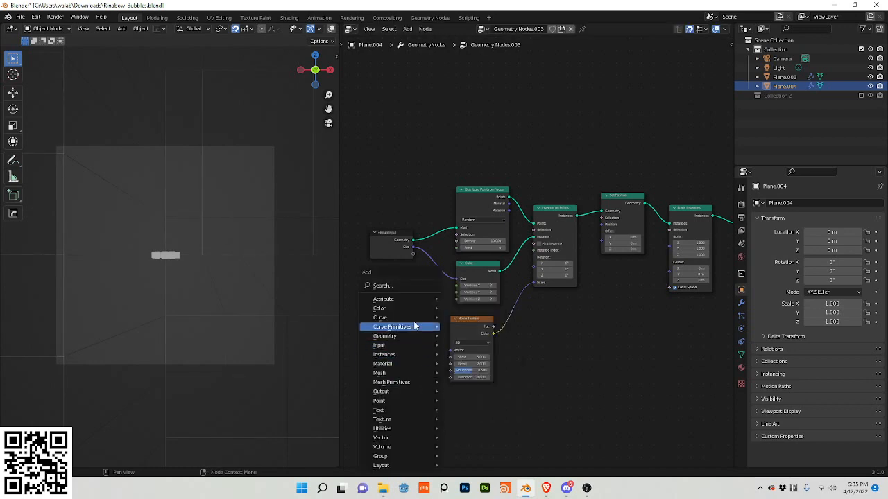
{"action": "left_click", "coordinate": [392, 326]}
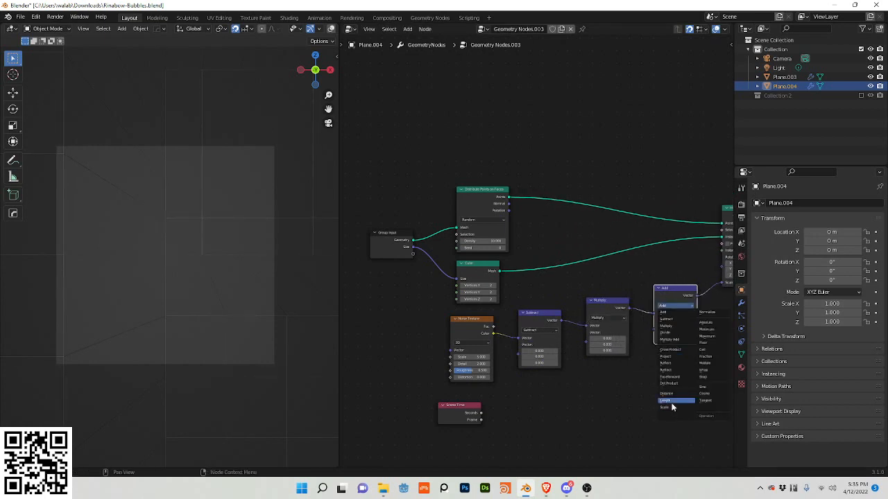
{"action": "left_click", "coordinate": [664, 408]}
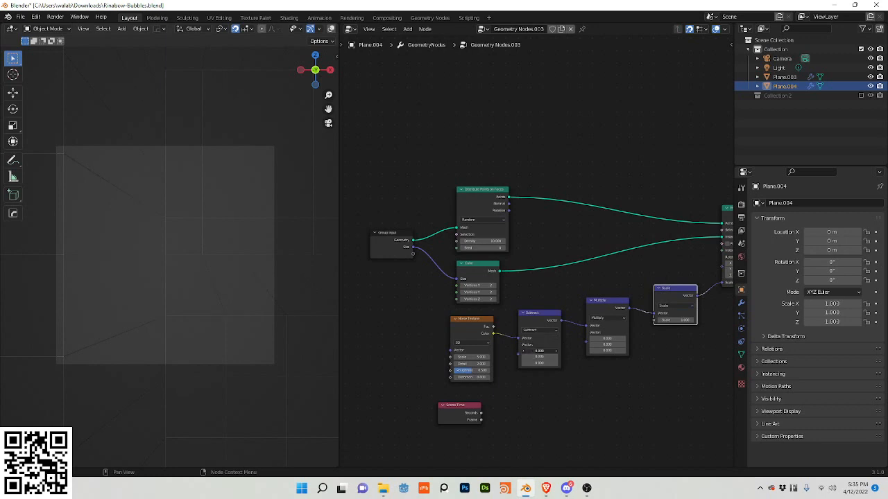
{"action": "left_click", "coordinate": [539, 351]}
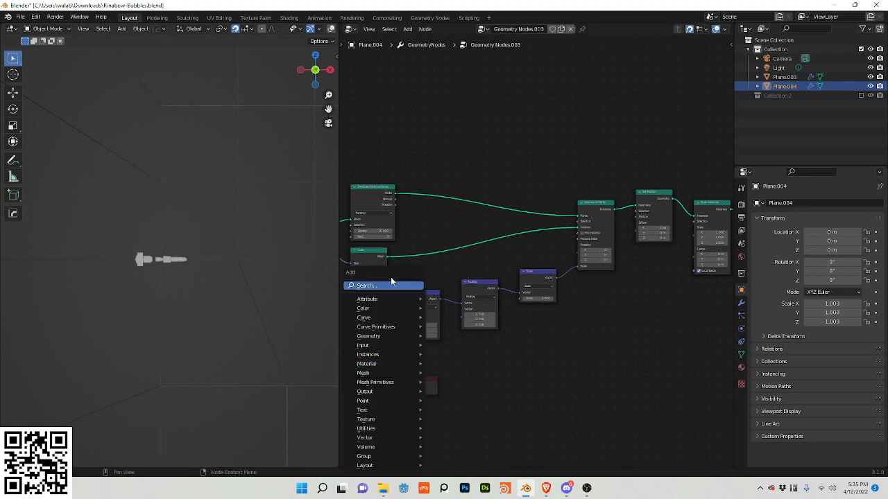
Chain Multiply, To Radians, Add, Sine, Absolute, Multiply math nodes into the offset; add Position
{"action": "type", "text": "math"}
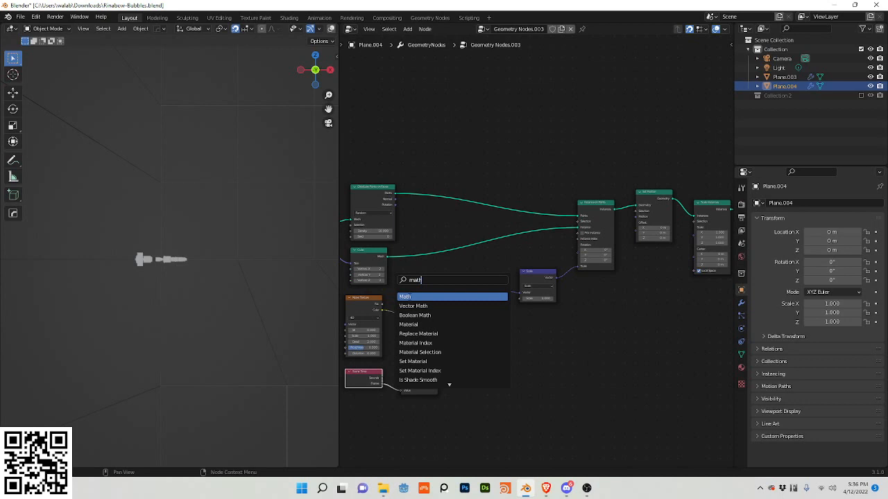
{"action": "left_click", "coordinate": [405, 296]}
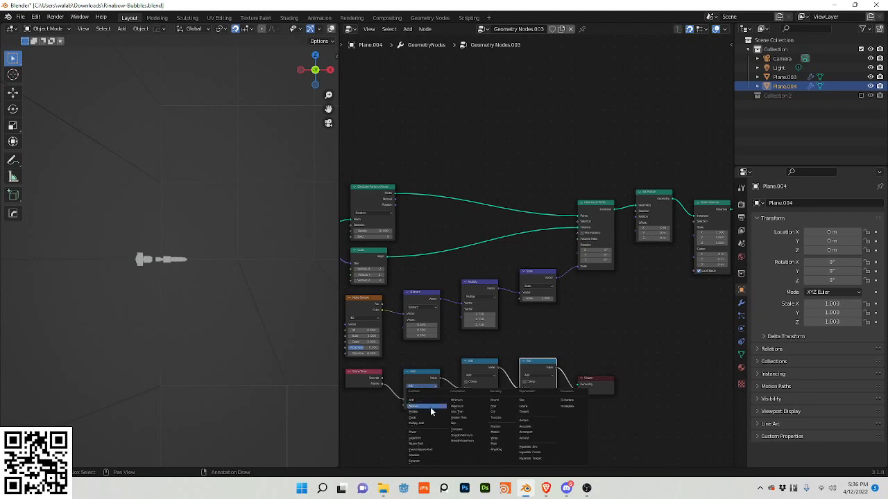
{"action": "left_click", "coordinate": [413, 406]}
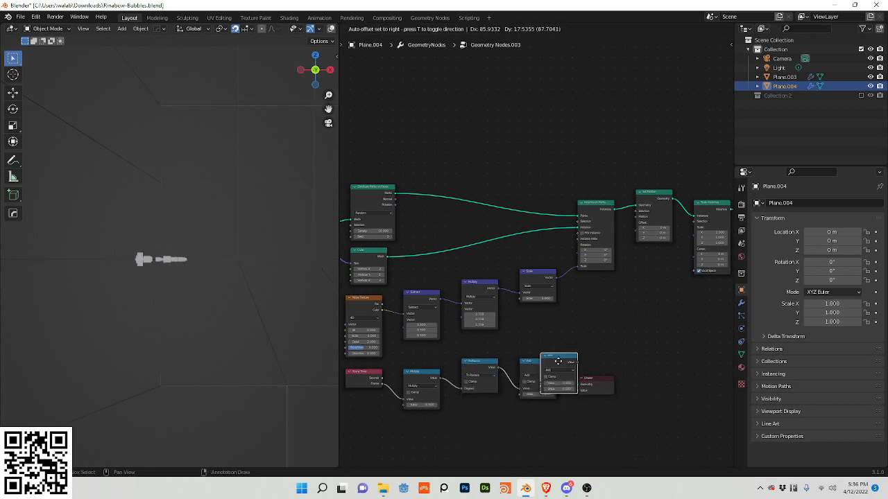
{"action": "left_click", "coordinate": [552, 370]}
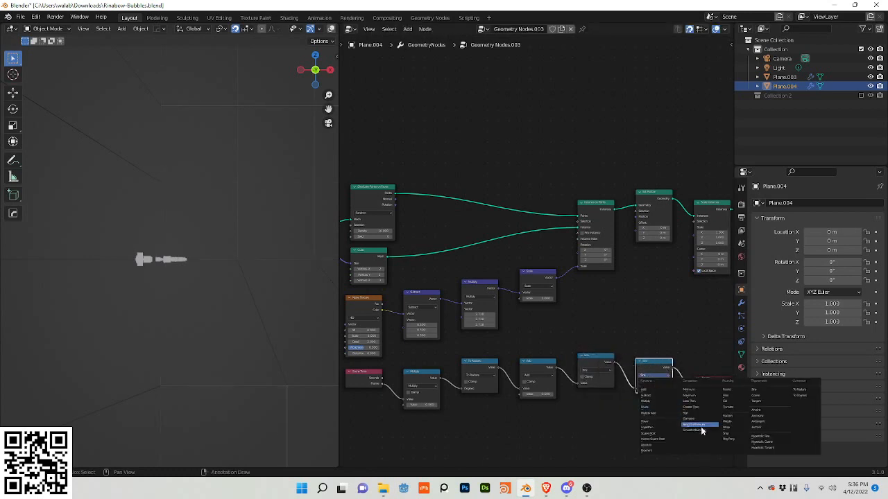
{"action": "mouse_move", "coordinate": [699, 430]}
{"action": "type", "text": "p"}
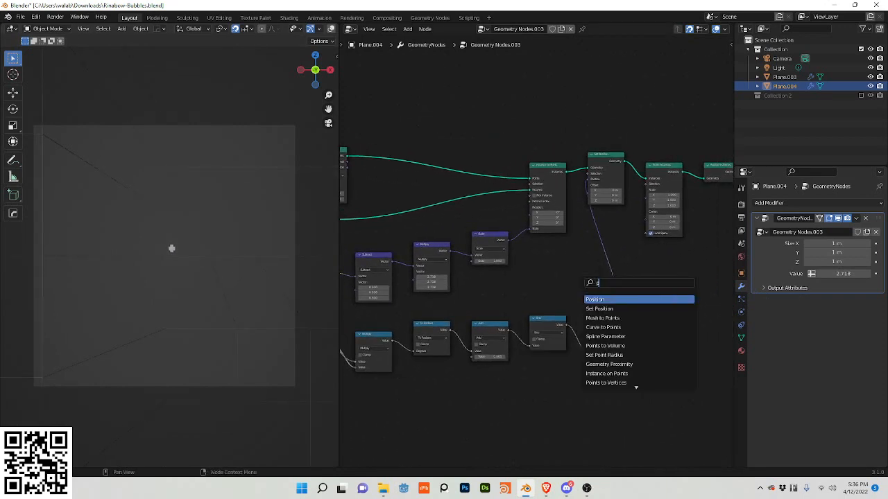
{"action": "left_click", "coordinate": [595, 299]}
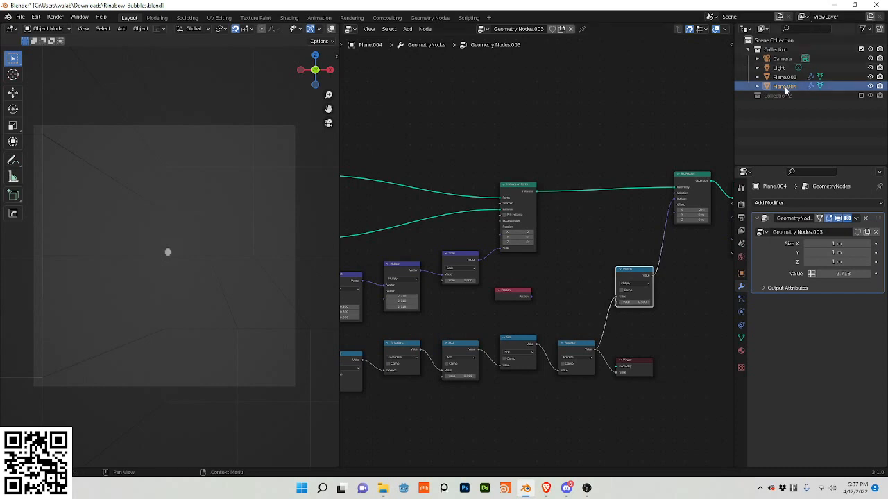
Re-enable Collection 2, inspect Plane.003's modifiers, then reselect Plane.004
{"action": "left_click", "coordinate": [788, 132]}
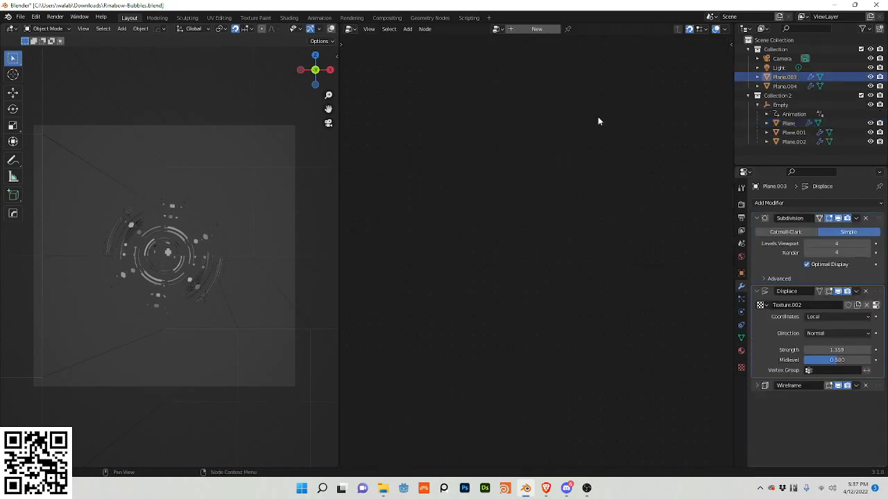
{"action": "left_click", "coordinate": [786, 86]}
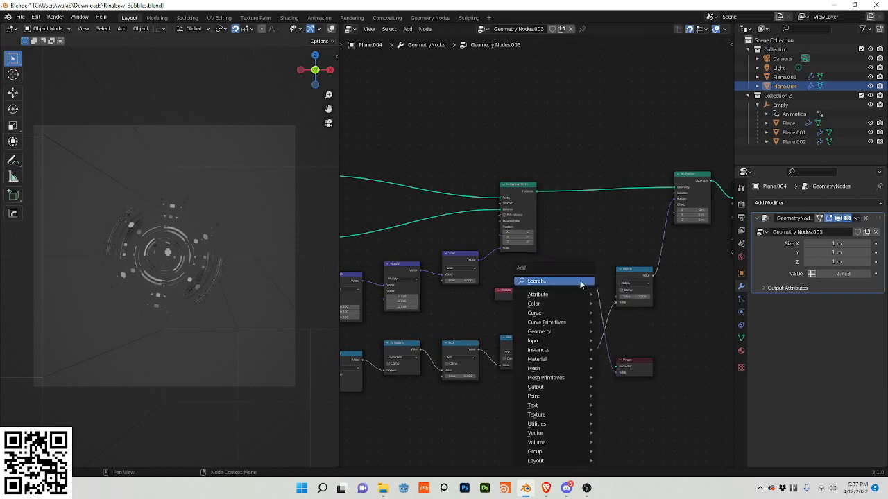
Add a Separate XYZ node, then view the ring Plane's Geometry Nodes.001 tree
{"action": "type", "text": "xyz"}
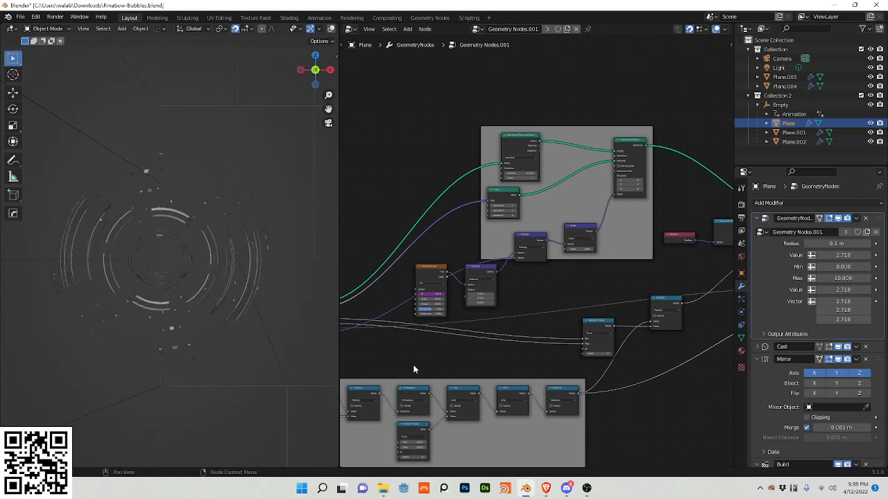
Compare Plane.004's new tree with Plane.001's node tree and modifier stack
{"action": "left_click", "coordinate": [784, 85]}
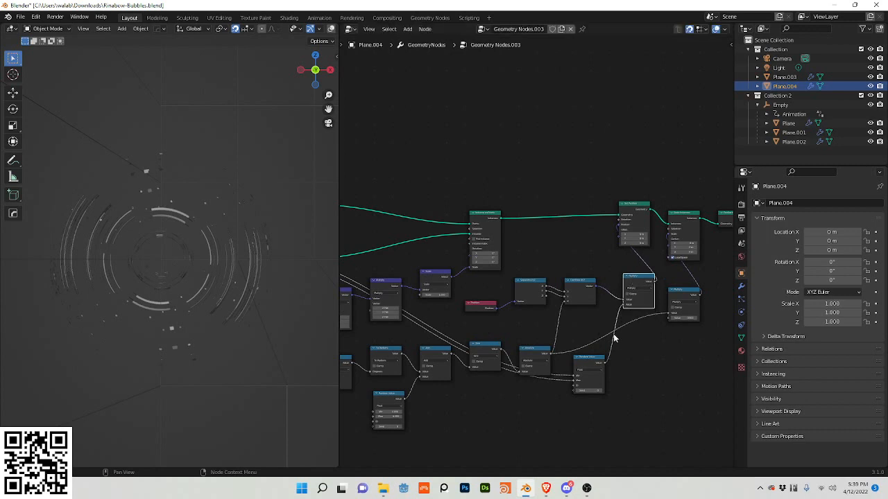
{"action": "mouse_move", "coordinate": [625, 309]}
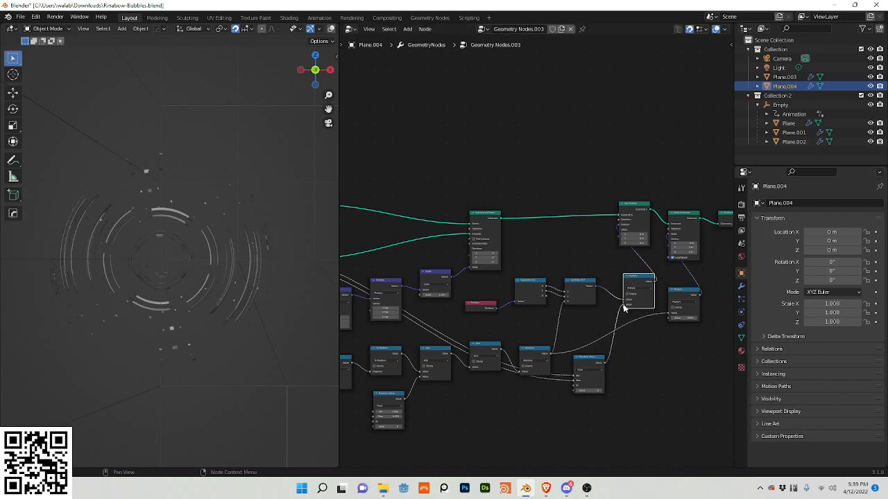
{"action": "left_click", "coordinate": [789, 123]}
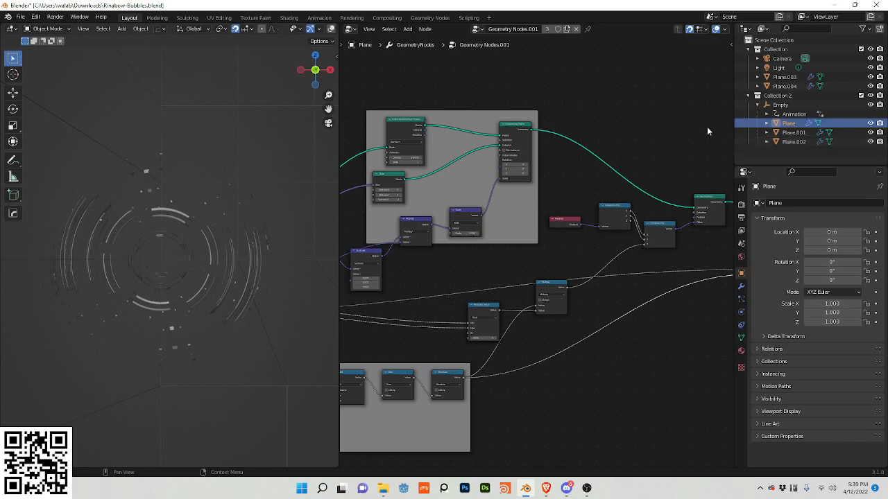
{"action": "left_click", "coordinate": [784, 86]}
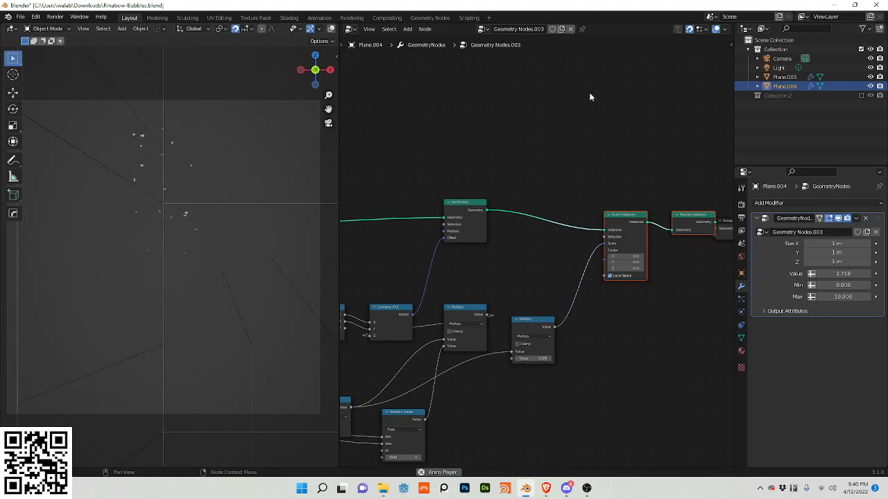
{"action": "left_click", "coordinate": [792, 131]}
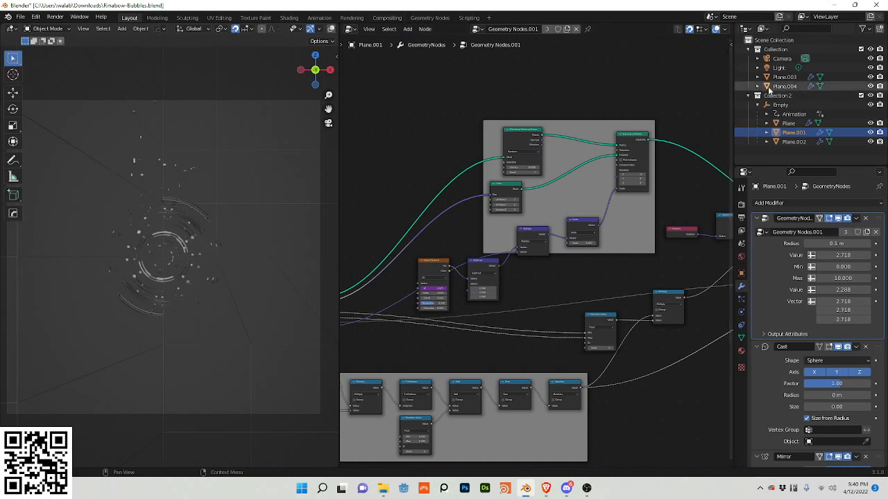
Give Plane.004 Cast (Sphere, factor 1) and Mirror (XYZ, bisect) modifiers, hiding Collection 2
{"action": "left_click", "coordinate": [785, 85]}
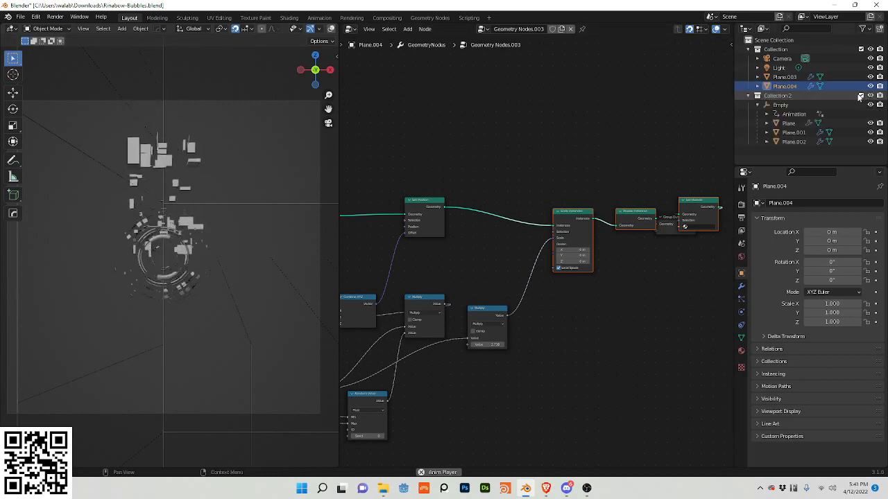
{"action": "left_click_drag", "start_coordinate": [174, 243], "coordinate": [236, 222]}
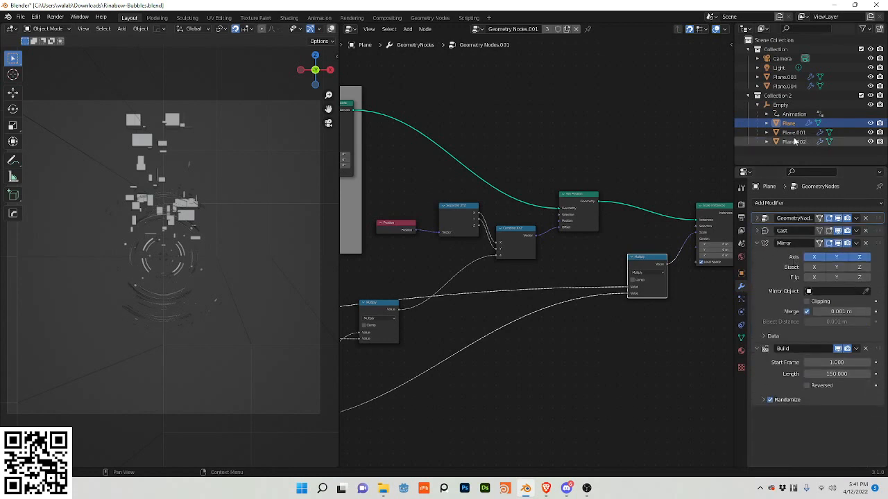
{"action": "left_click", "coordinate": [793, 133]}
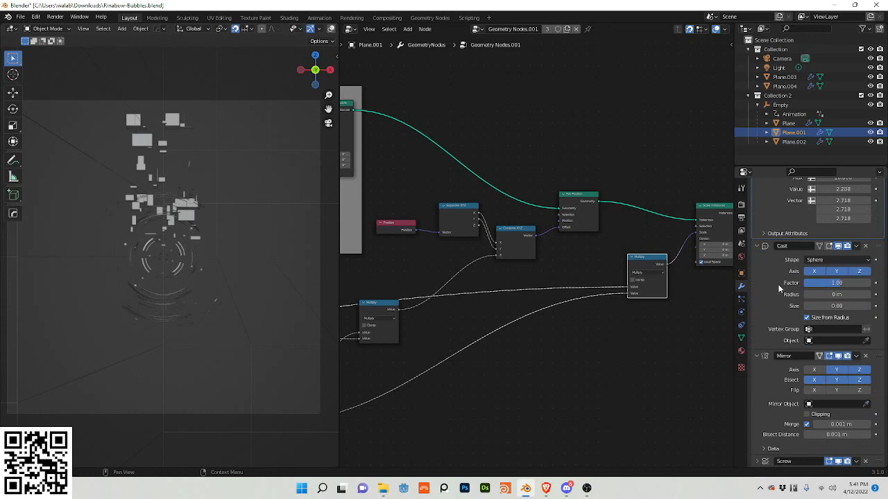
{"action": "left_click", "coordinate": [784, 86]}
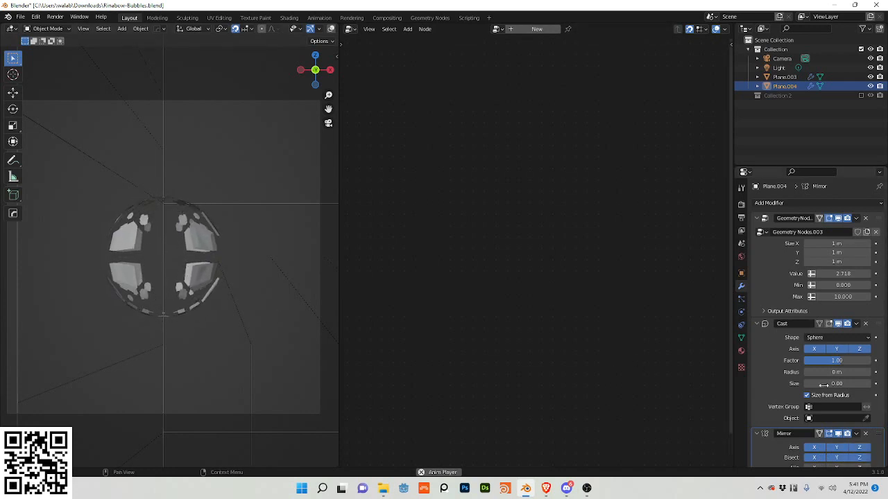
Add a Screw modifier to Plane.004 with angle 137.5 around the Y axis
{"action": "left_click", "coordinate": [771, 203]}
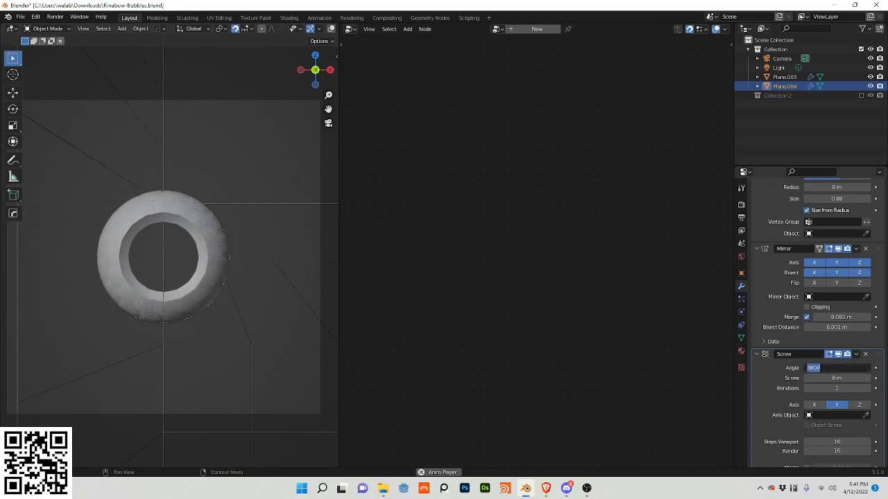
{"action": "type", "text": "137.5"}
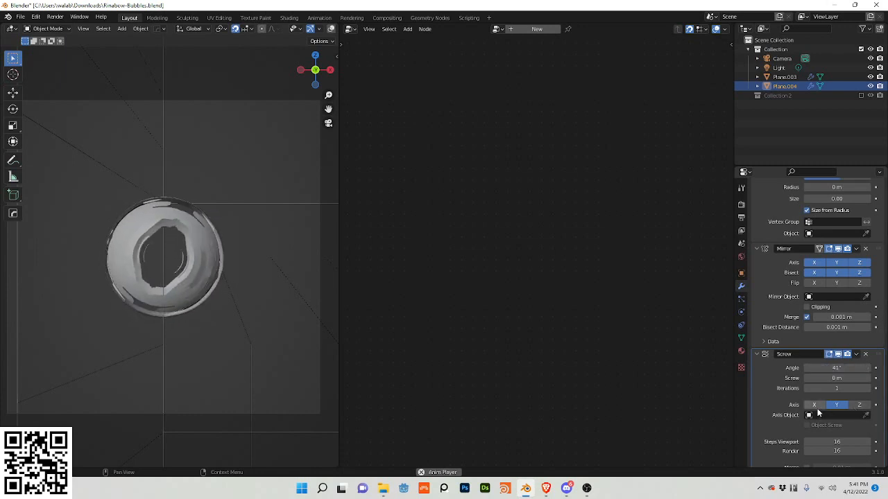
{"action": "left_click", "coordinate": [859, 405]}
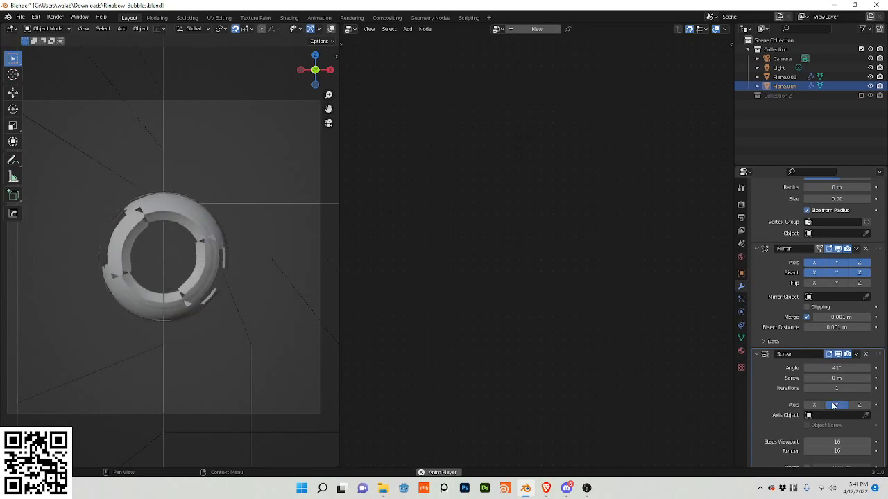
{"action": "left_click", "coordinate": [836, 405]}
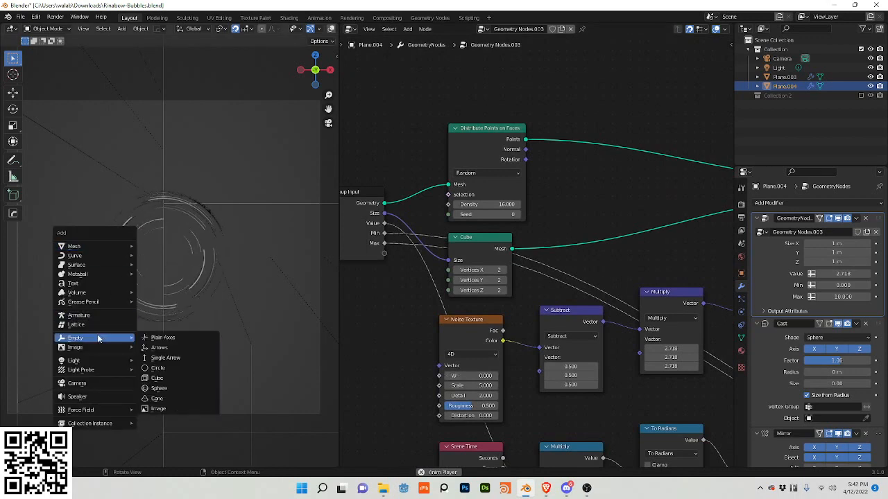
Add a Plain Axes empty with Rotation Y driven by #sin(frame*.05)
{"action": "left_click", "coordinate": [163, 338]}
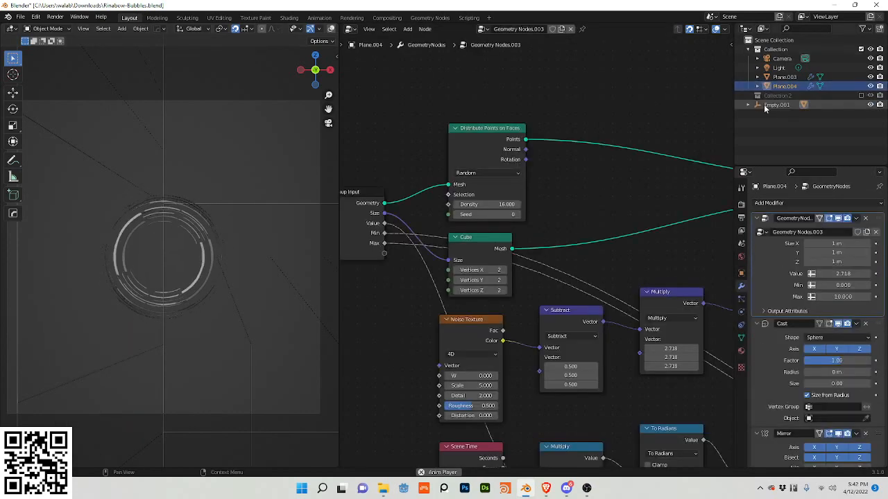
{"action": "left_click", "coordinate": [776, 105]}
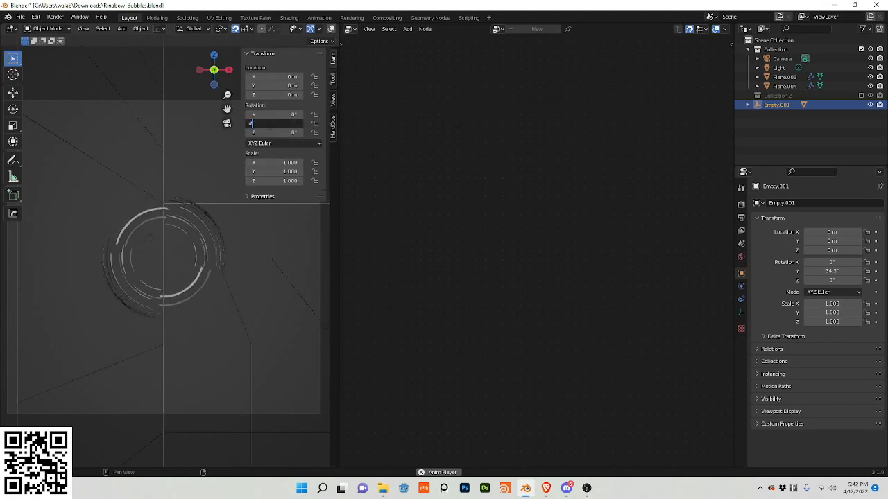
{"action": "type", "text": "#sin(fran"}
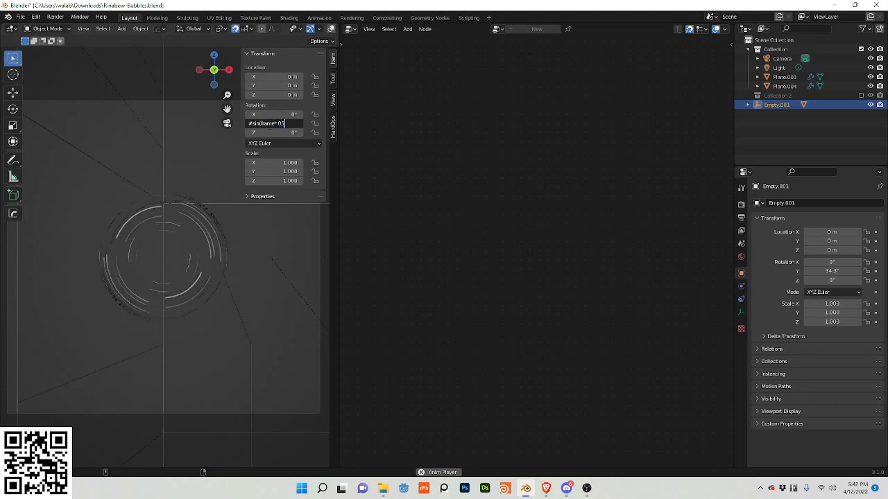
{"action": "type", "text": ")"}
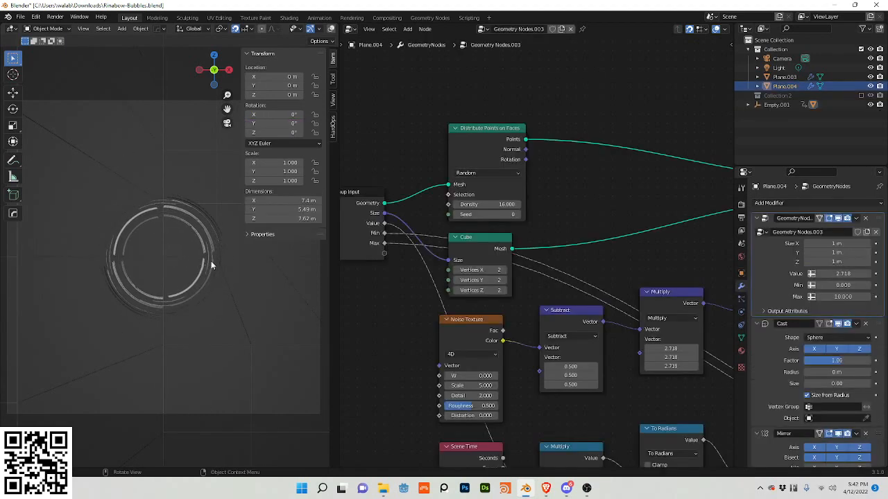
Switch to the Shading workspace to view the unmaterialed orange ring through the camera
{"action": "left_click", "coordinate": [757, 95]}
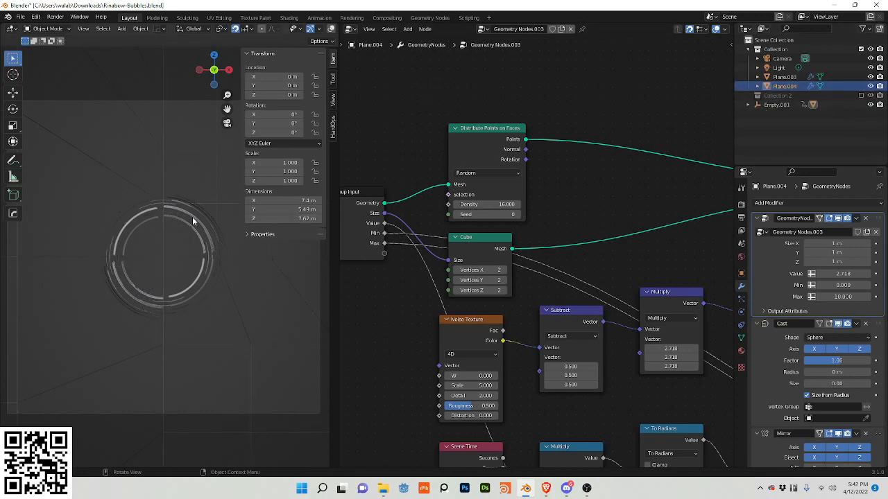
{"action": "left_click", "coordinate": [289, 17]}
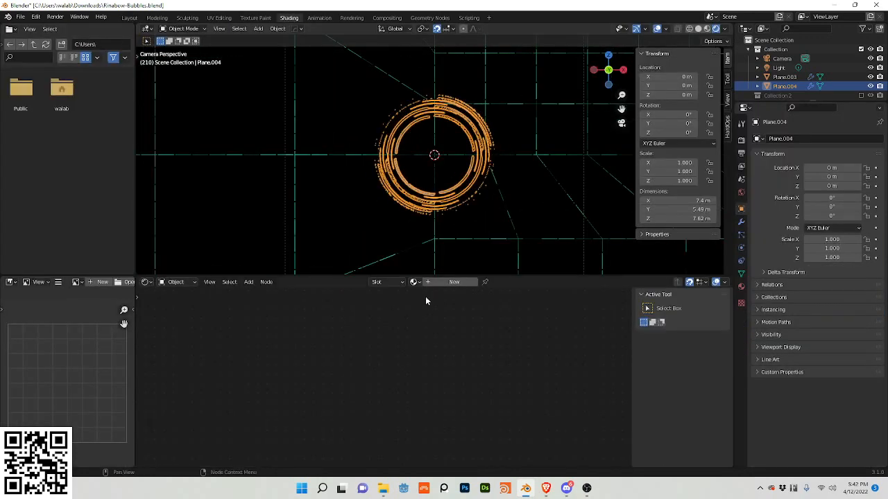
Assign the existing red Emission/Transparent 'Material' to Plane.004 from the browse list
{"action": "left_click", "coordinate": [415, 281]}
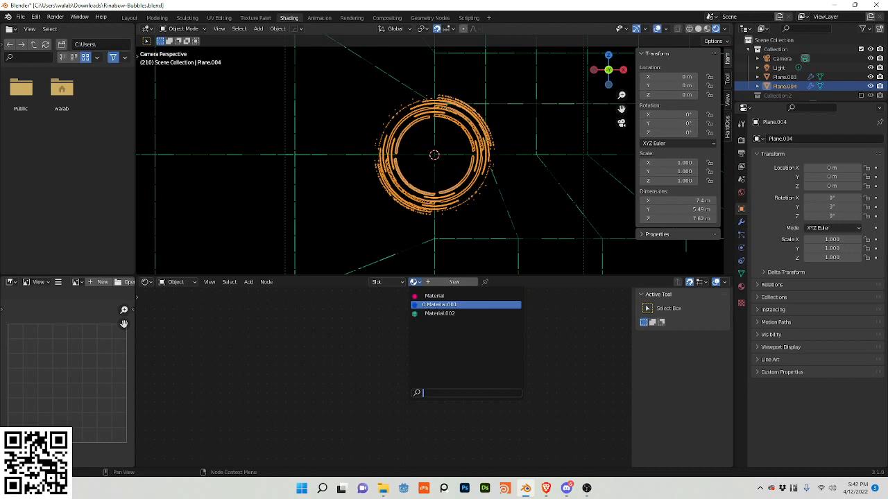
{"action": "left_click", "coordinate": [435, 296]}
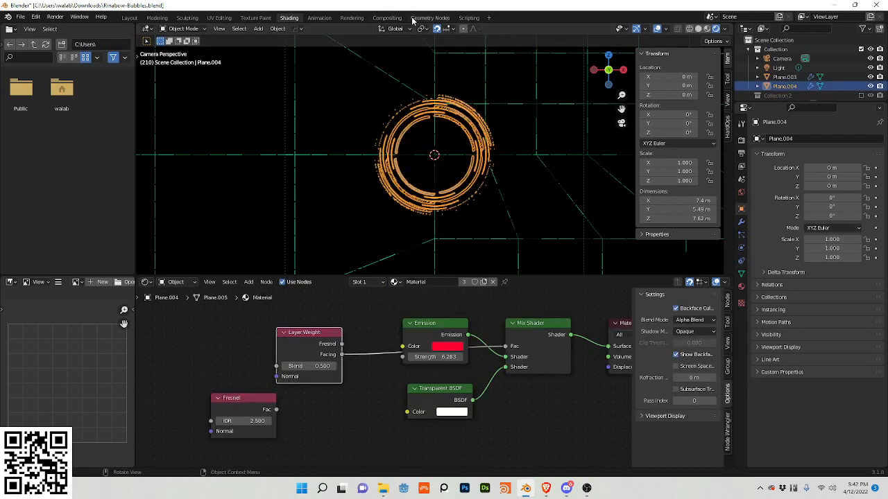
{"action": "left_click", "coordinate": [430, 16]}
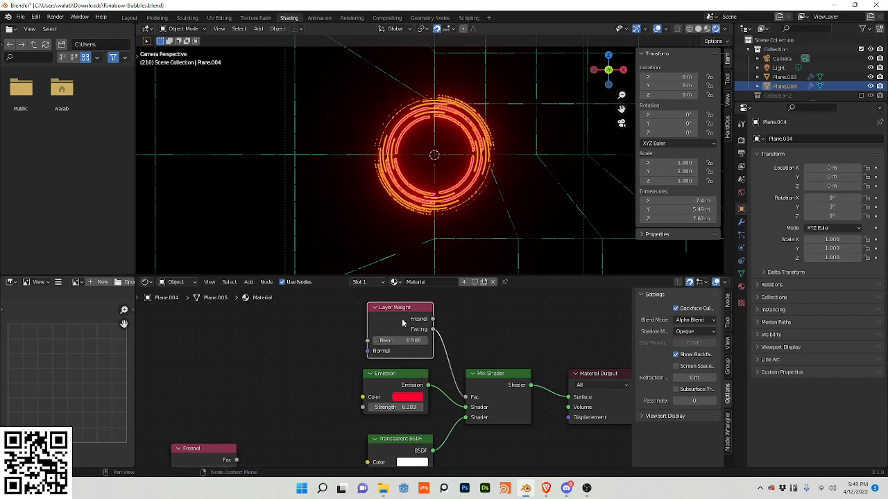
{"action": "mouse_move", "coordinate": [401, 319]}
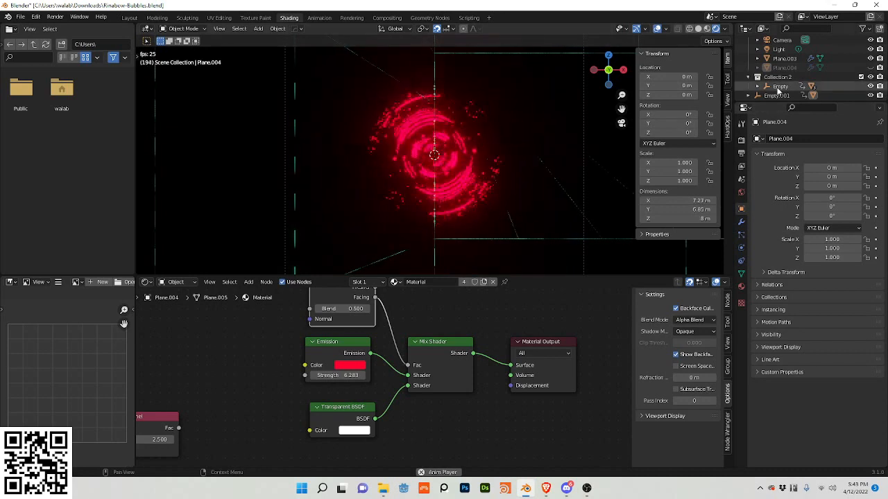
Inspect Plane.001, Plane.002 and the brick-textured Plane.003 under Empty, then play the animation
{"action": "left_click", "coordinate": [779, 86]}
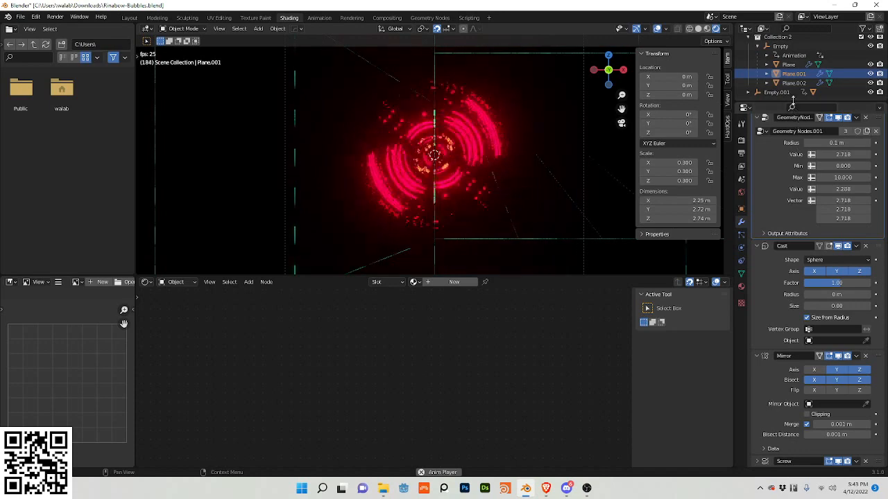
{"action": "left_click", "coordinate": [793, 83]}
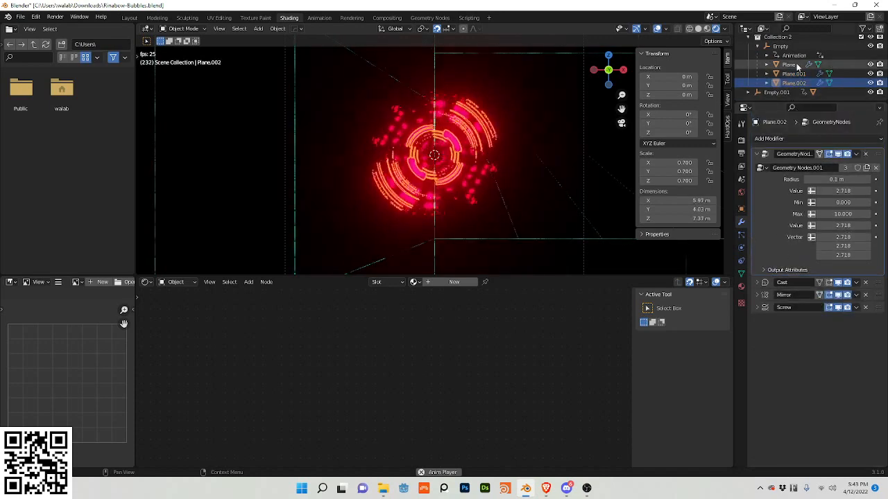
{"action": "left_click", "coordinate": [788, 64]}
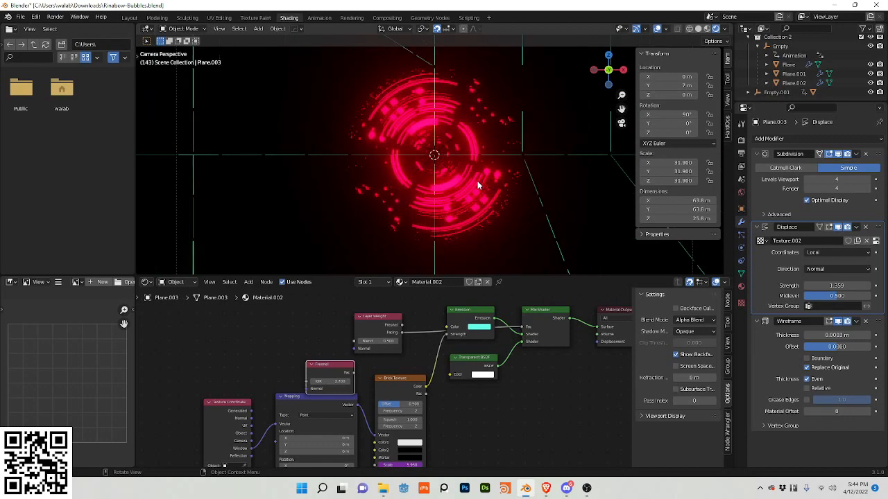
{"action": "key", "text": "Space"}
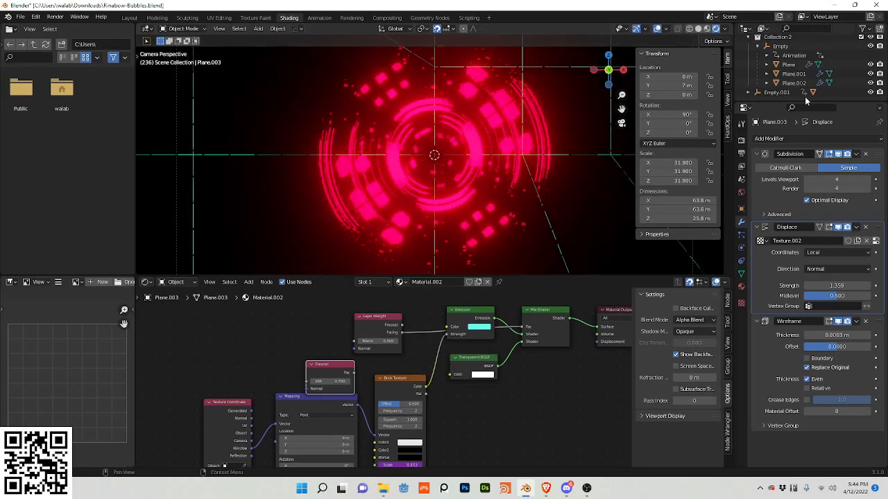
{"action": "mouse_move", "coordinate": [448, 148]}
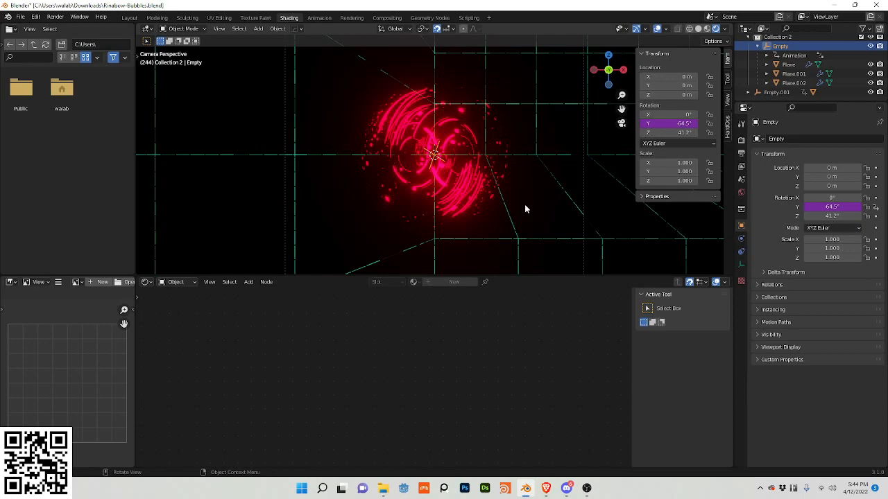
{"action": "mouse_move", "coordinate": [586, 489]}
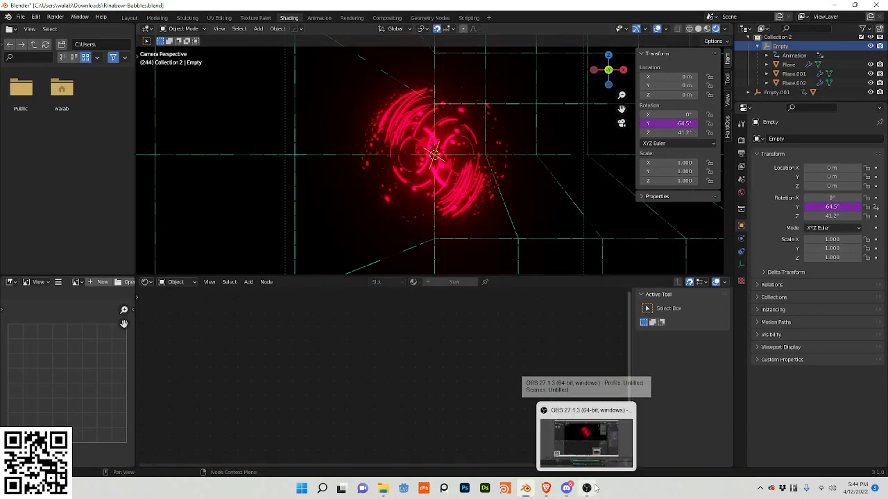